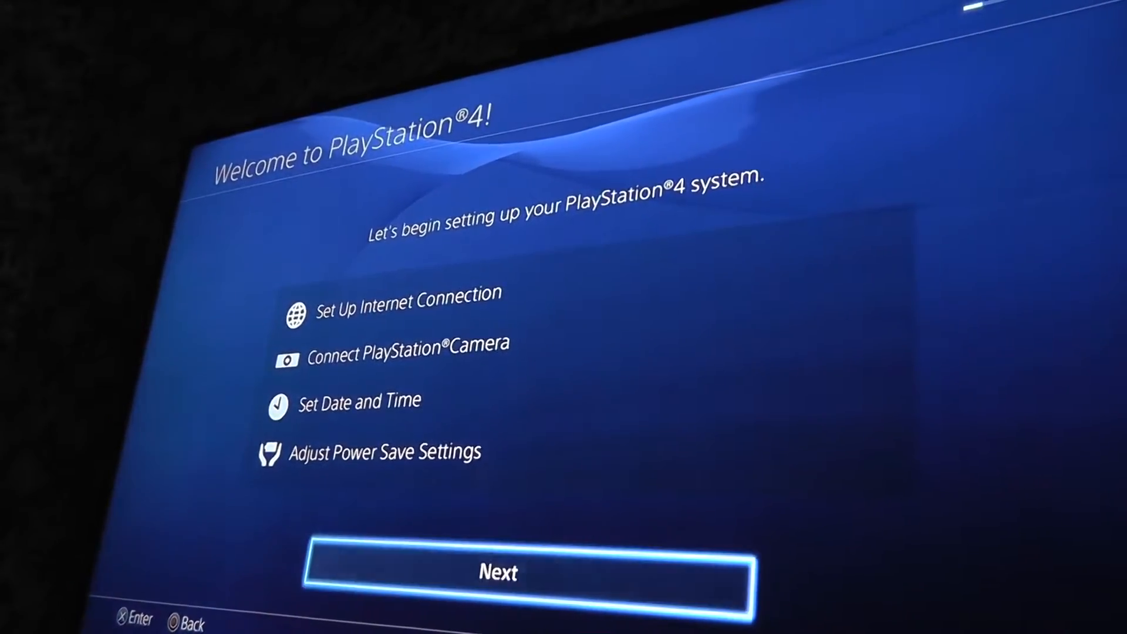
- Start setup and accept the shown date and time, 12/26/2015 2:11 PM
{"action": "left_click", "coordinate": [496, 573]}
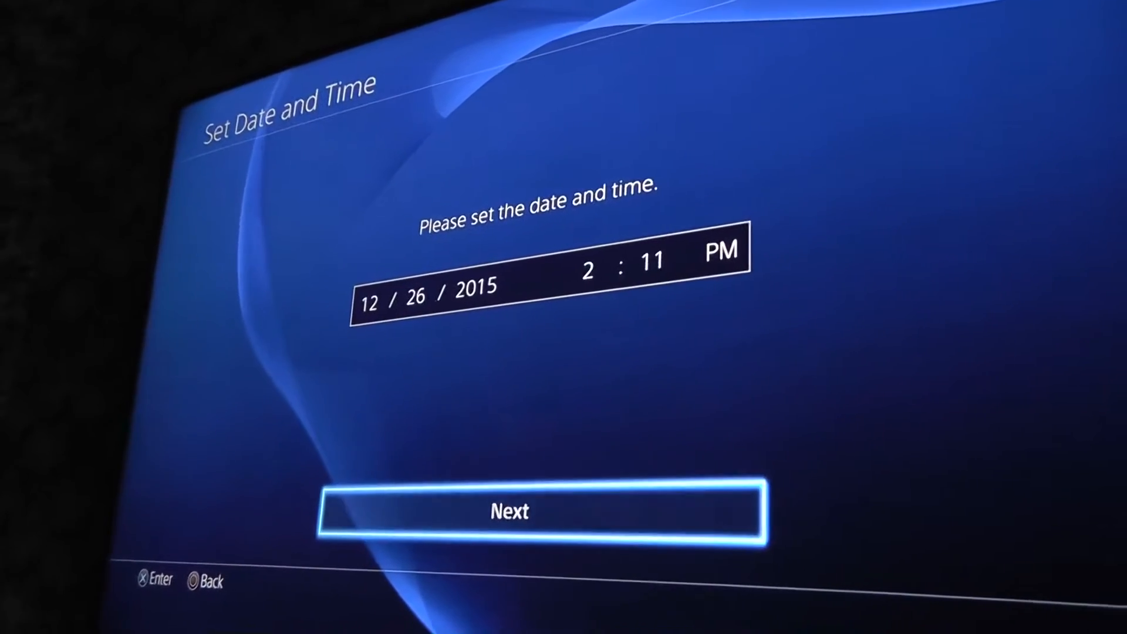
{"action": "left_click", "coordinate": [535, 511]}
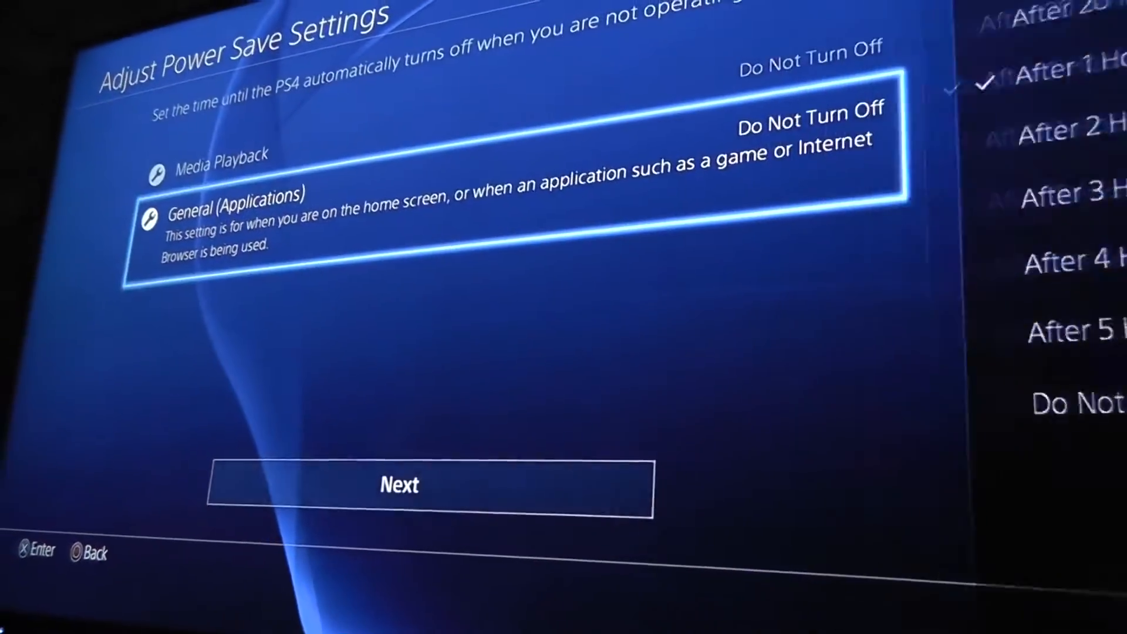
- Accept the power-off times and rest mode features, keeping USB power and internet on
{"action": "left_click", "coordinate": [400, 483]}
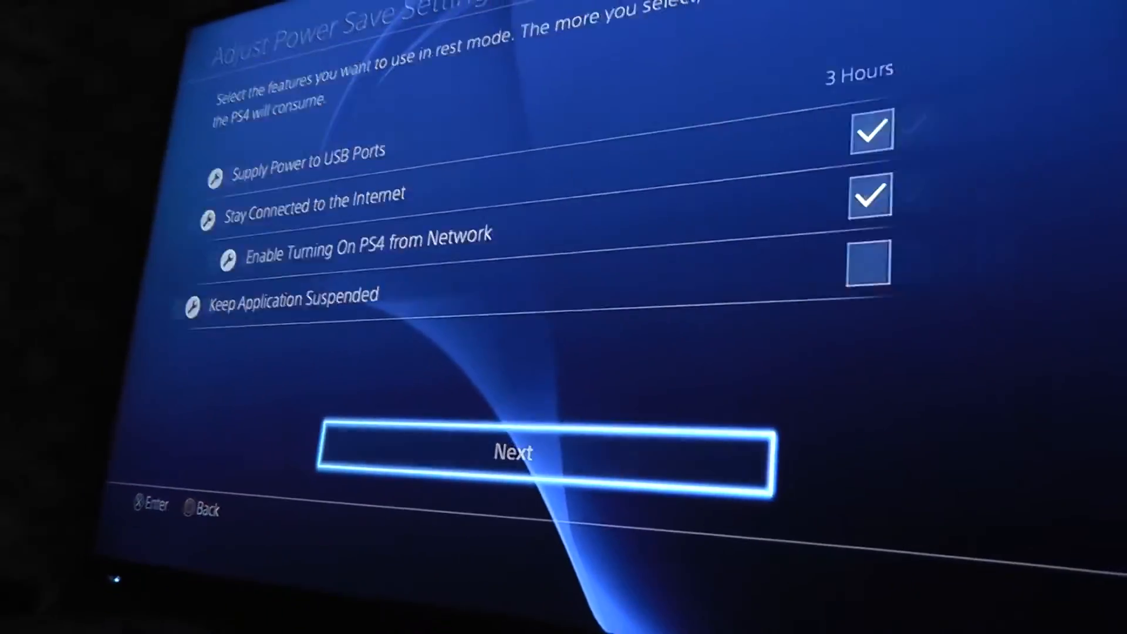
{"action": "left_click", "coordinate": [512, 453]}
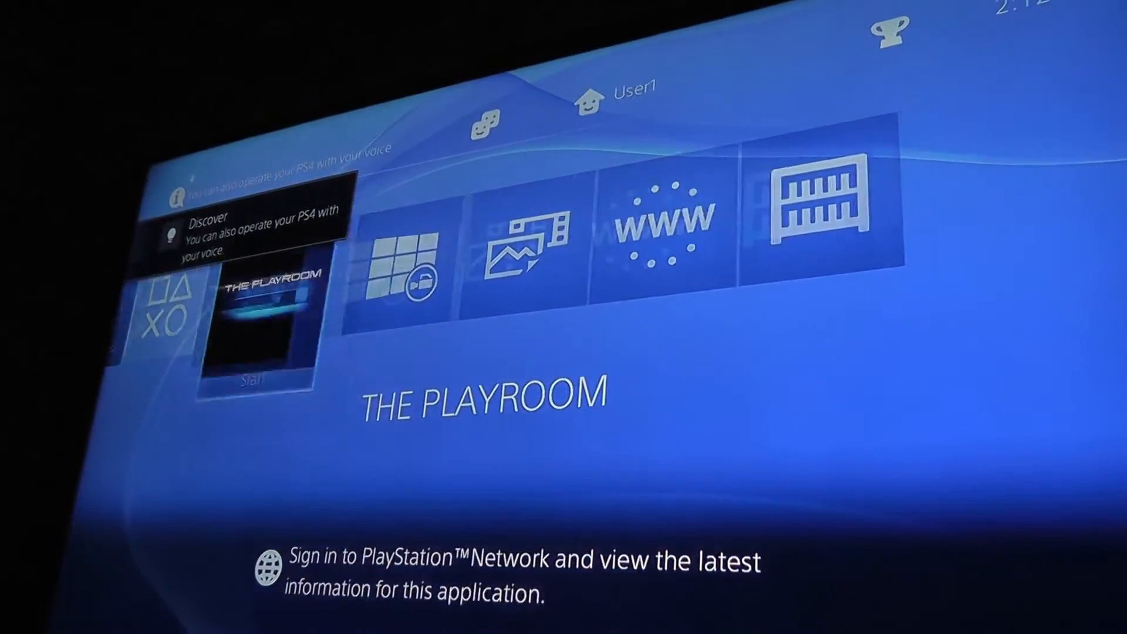
- Move the home screen highlight from The Playroom right to Library
{"action": "scroll", "scroll_direction": "right", "scroll_amount": 3}
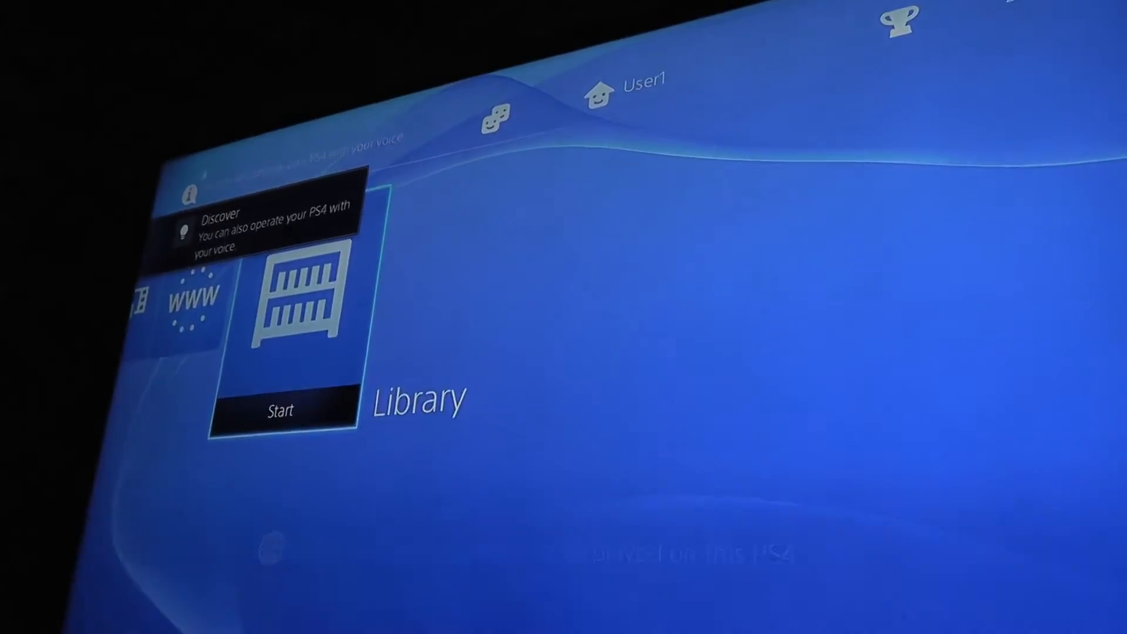